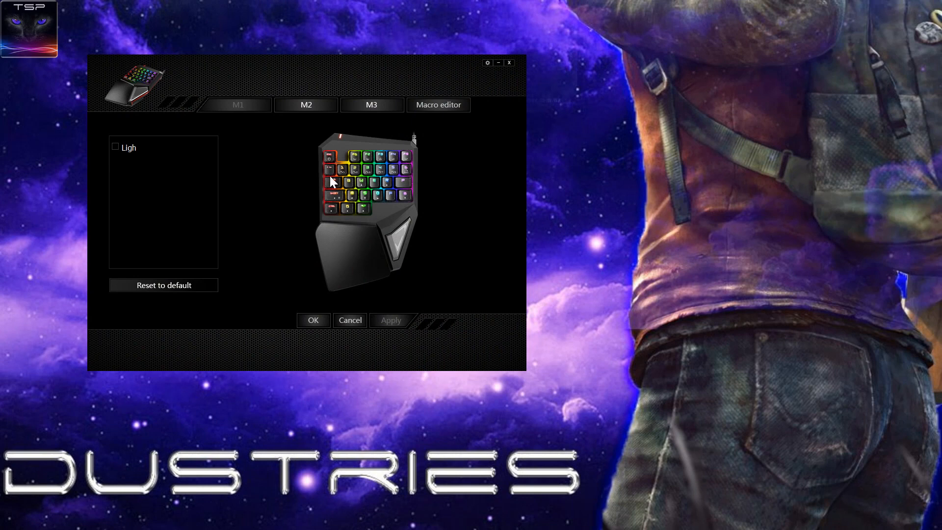
mouse_move(240, 90)
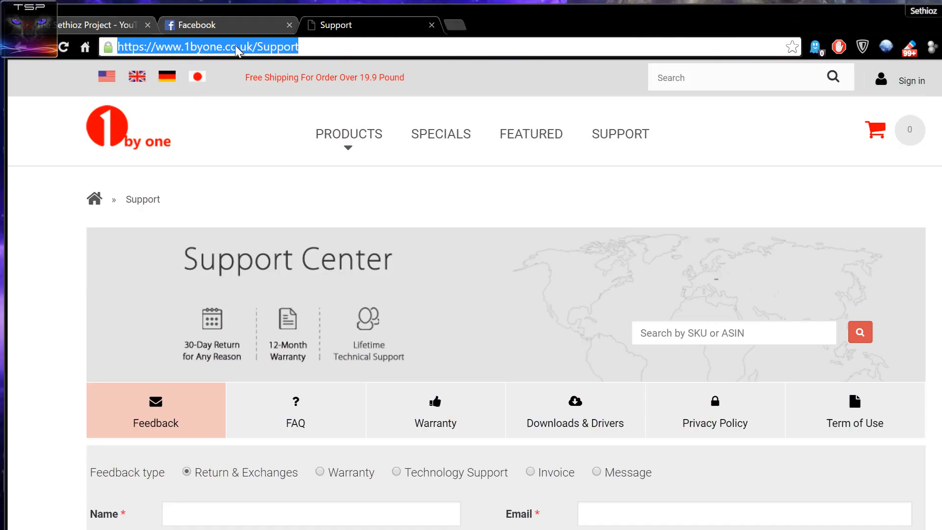
mouse_move(603, 97)
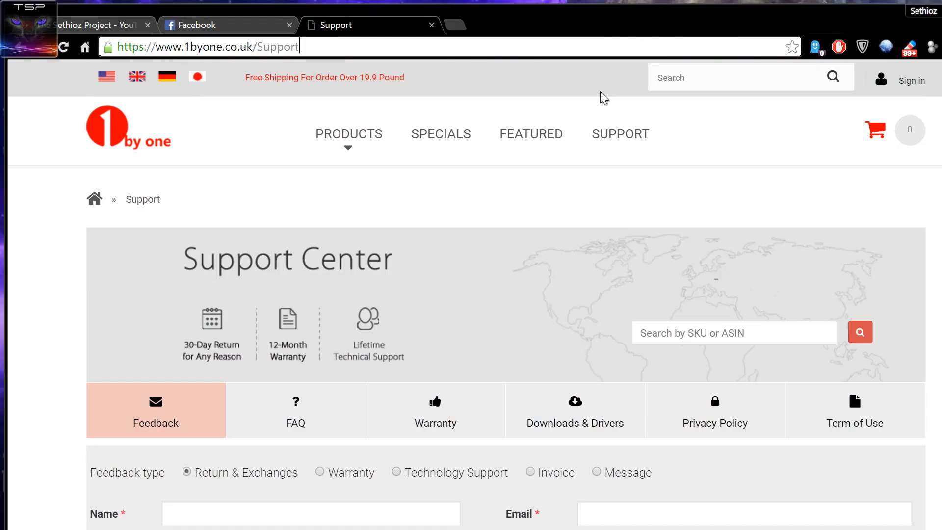
- Enable the Light option with the User-definition effect, keeping red single keys over a purple background
scroll(down, 3)
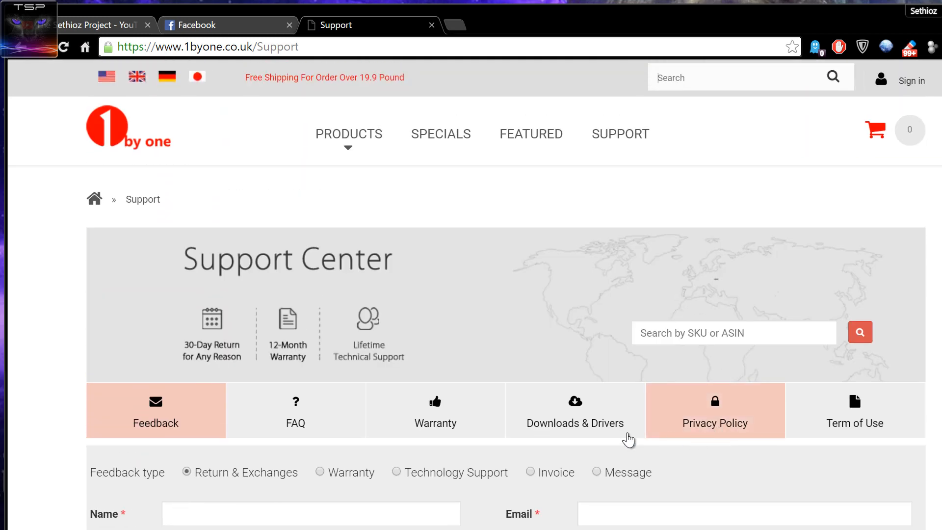
click(574, 410)
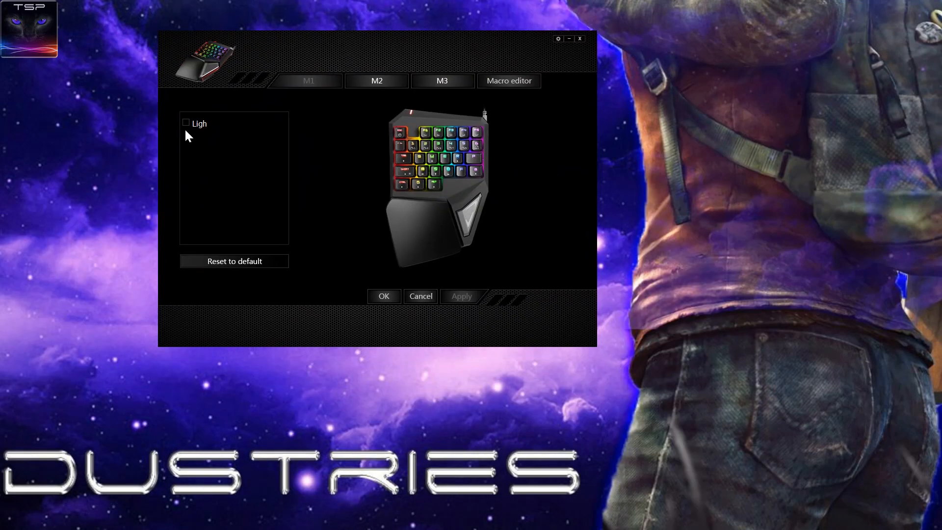
click(185, 123)
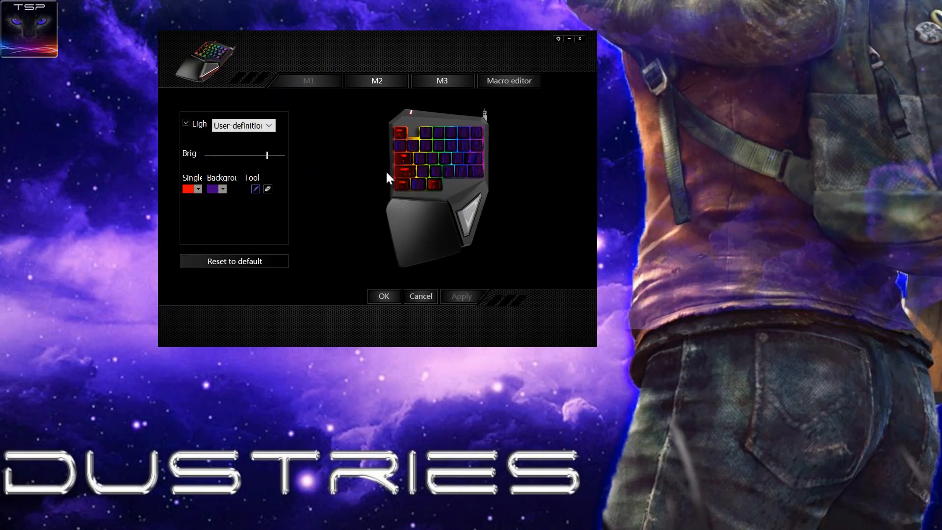
mouse_move(329, 157)
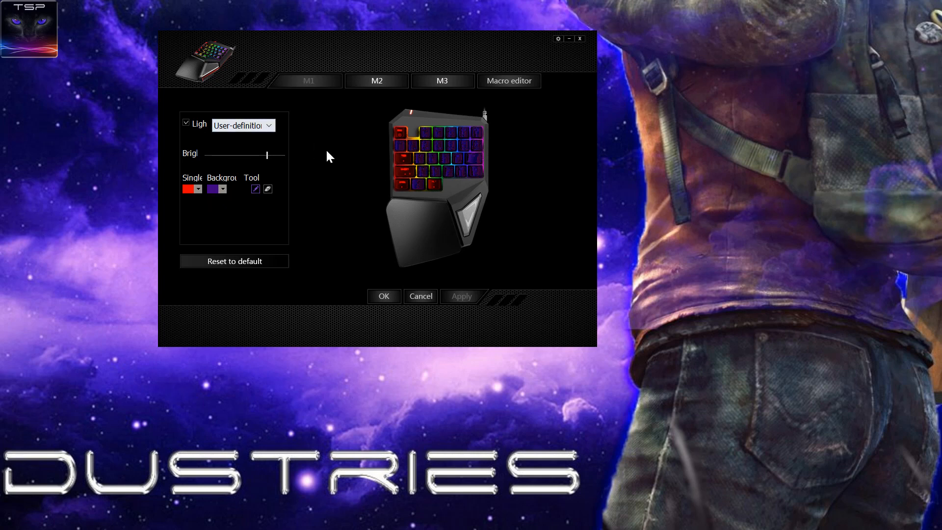
mouse_move(422, 195)
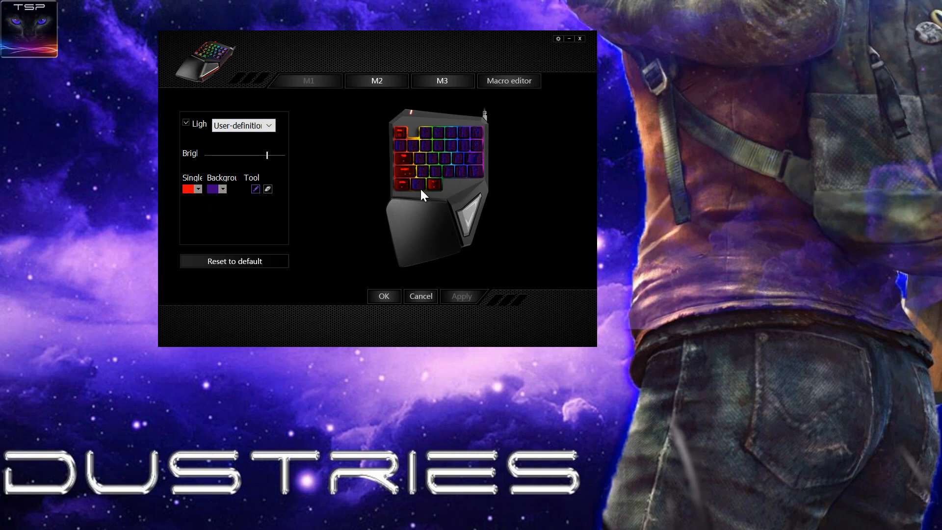
click(242, 125)
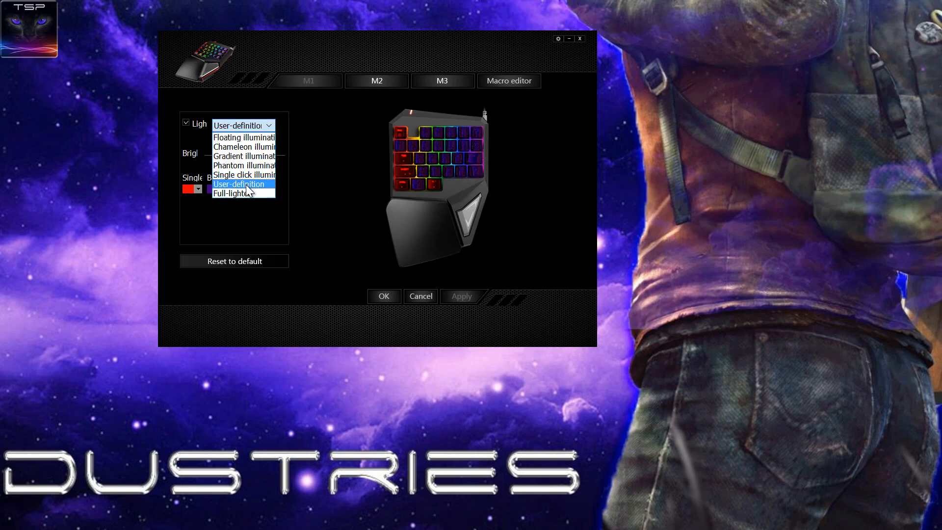
click(239, 184)
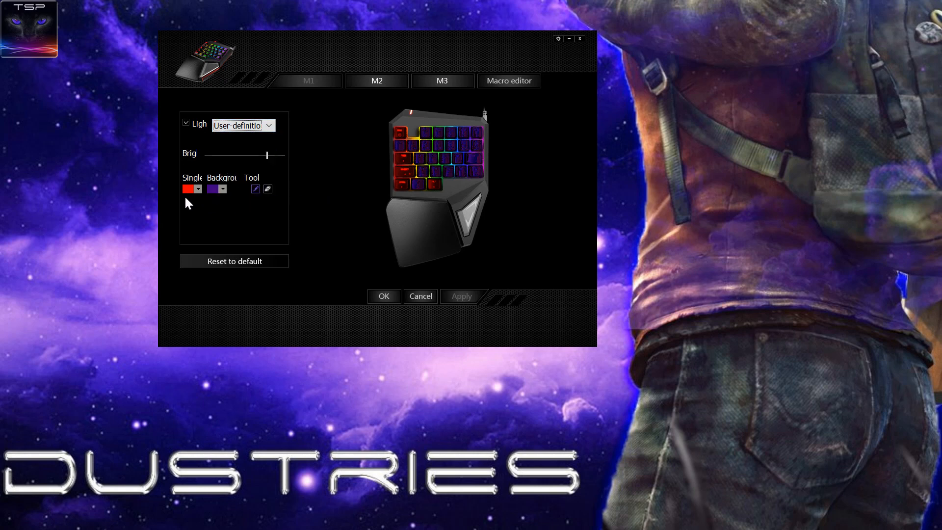
mouse_move(319, 168)
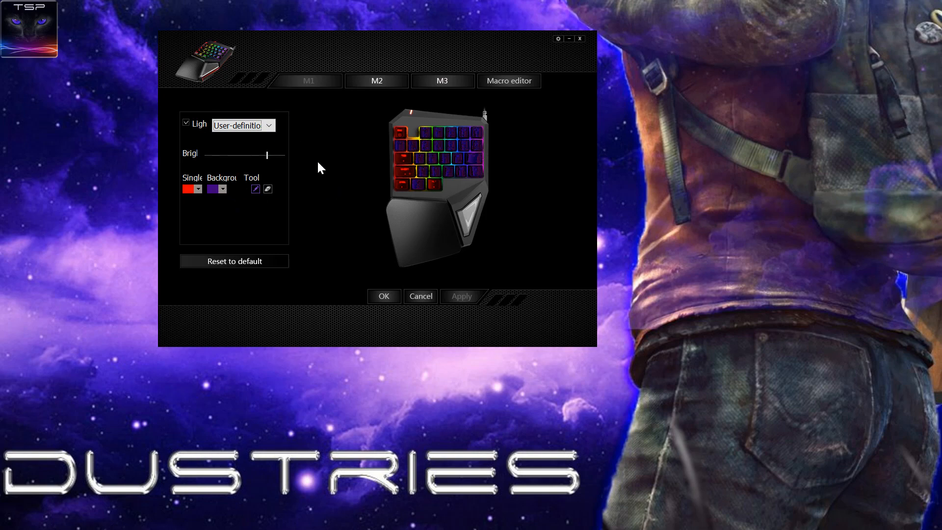
drag(377, 52, 360, 45)
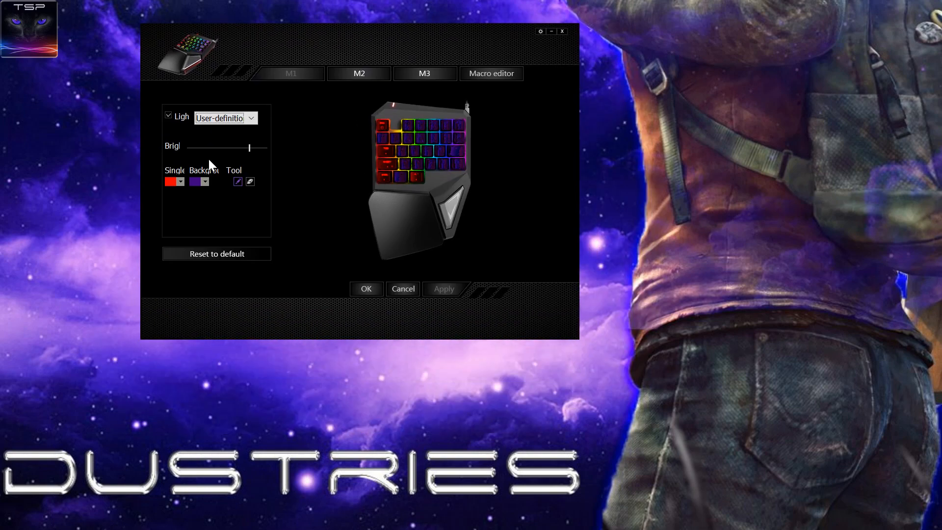
mouse_move(187, 150)
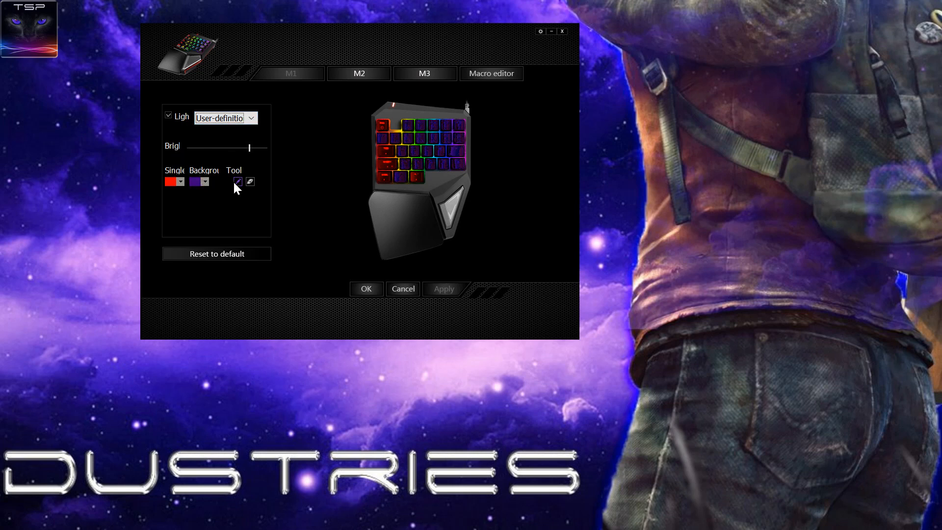
mouse_move(388, 198)
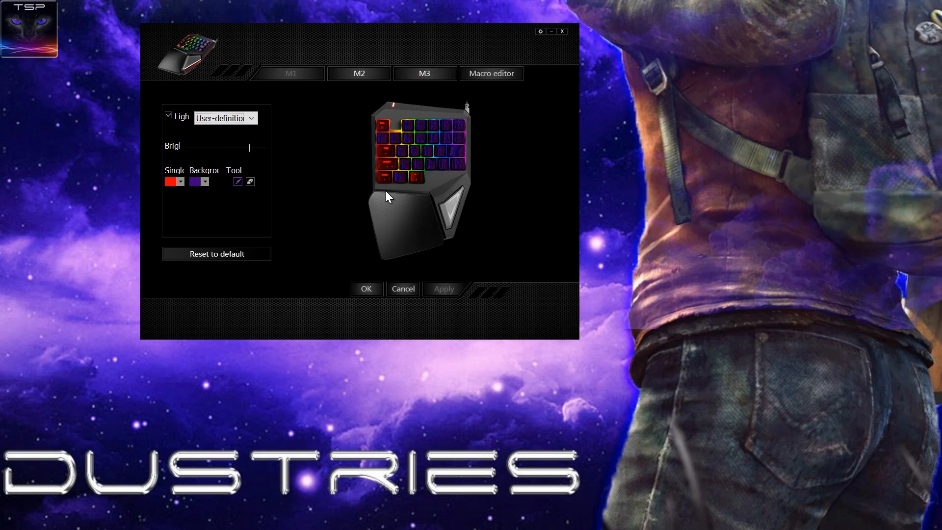
mouse_move(336, 213)
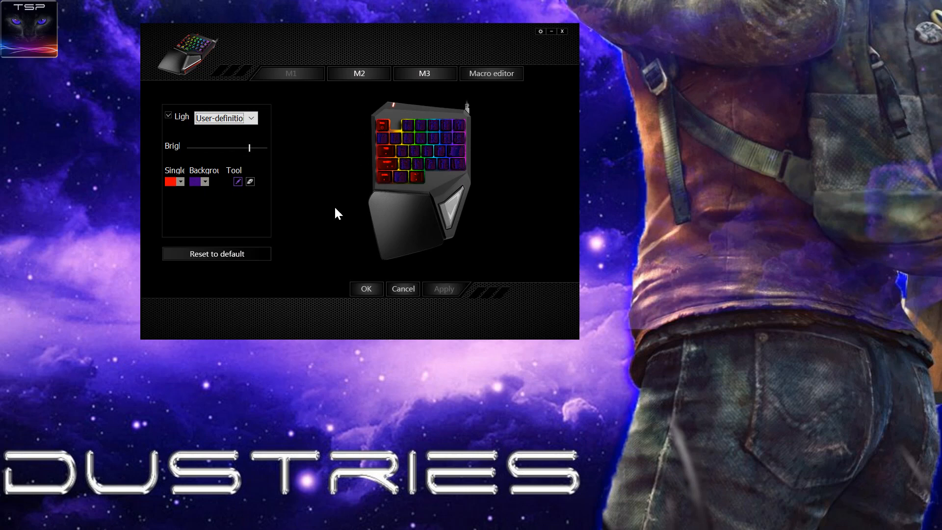
mouse_move(275, 165)
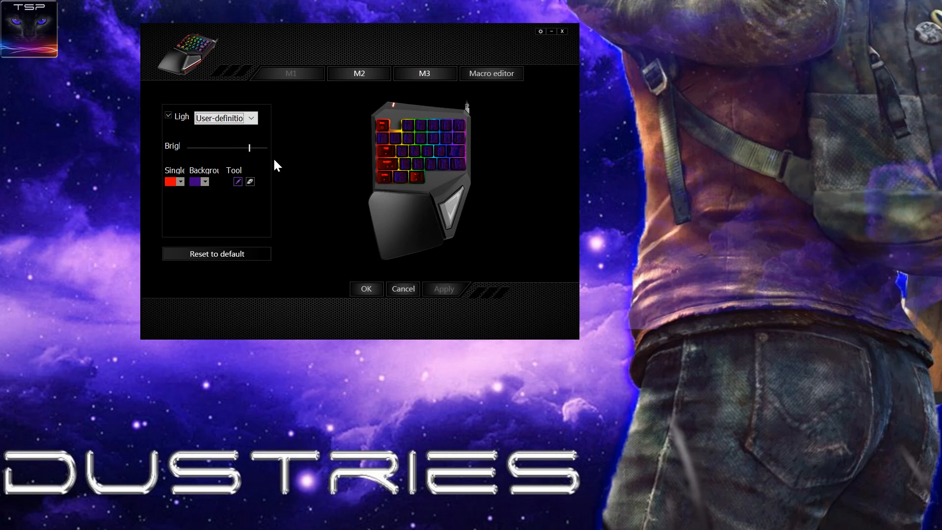
click(250, 117)
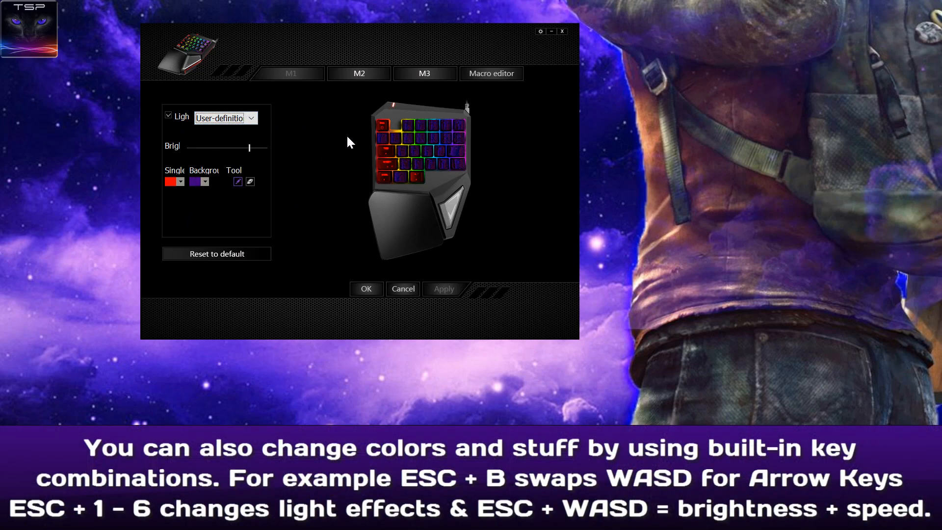
mouse_move(425, 154)
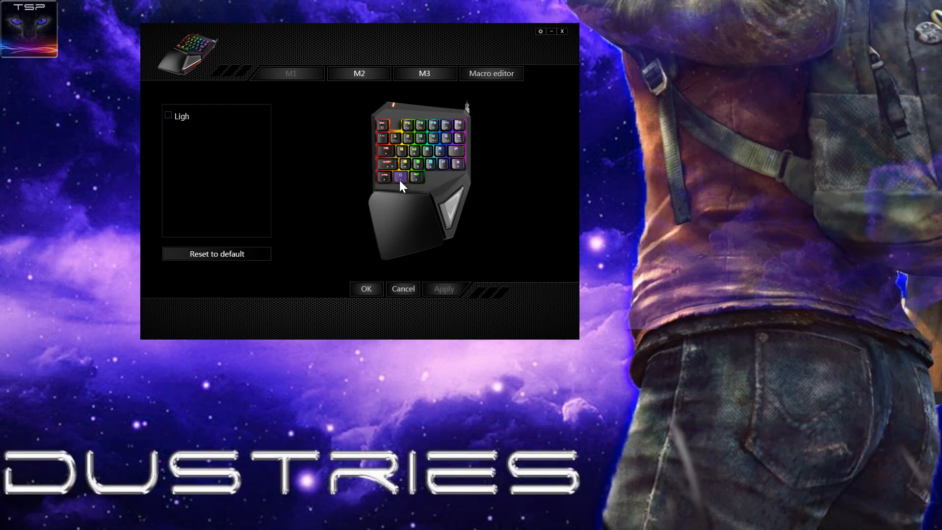
click(400, 174)
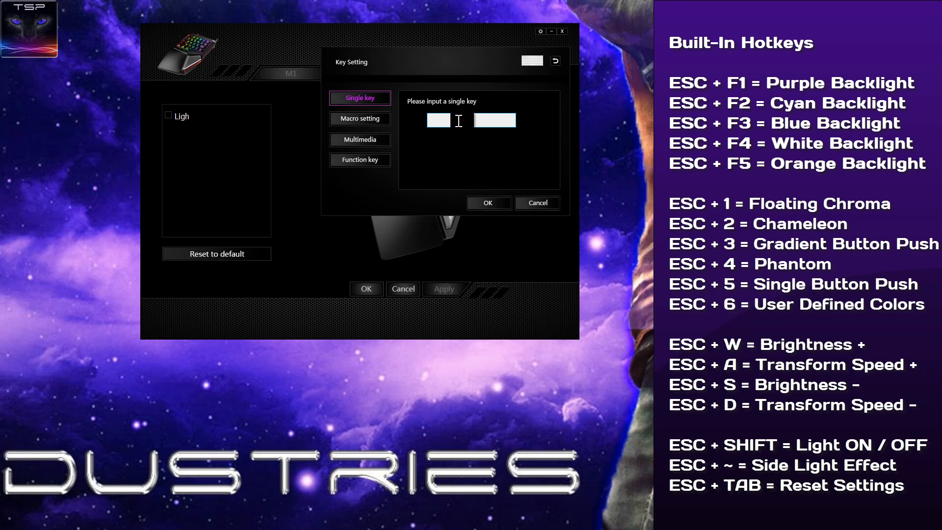
click(359, 139)
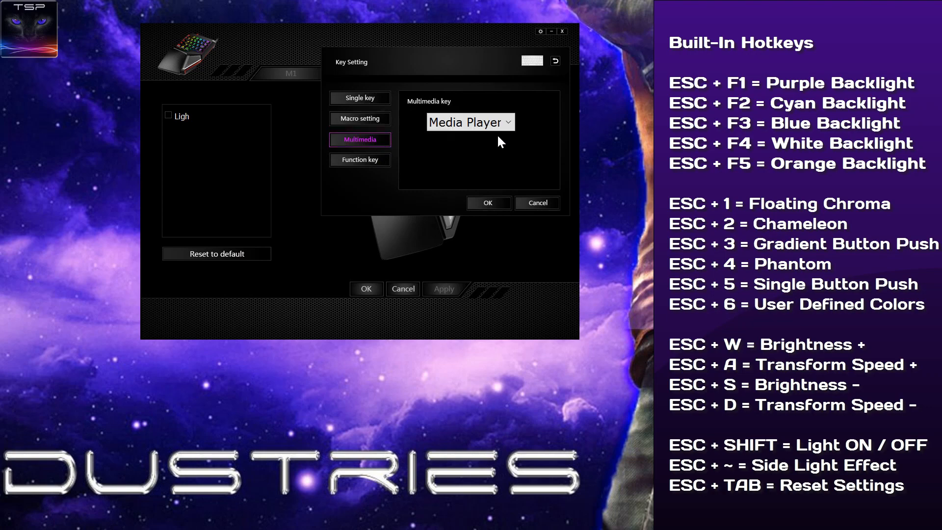
click(470, 122)
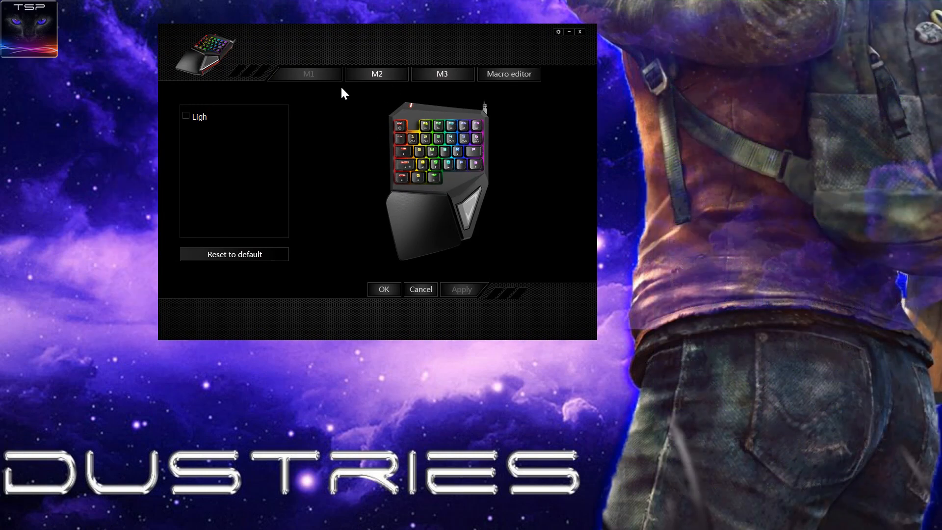
drag(361, 31, 334, 19)
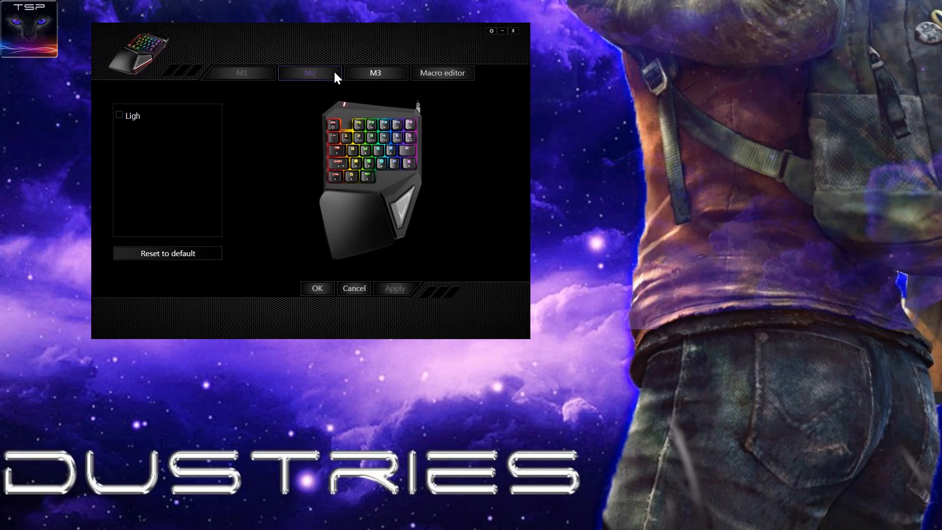
mouse_move(322, 36)
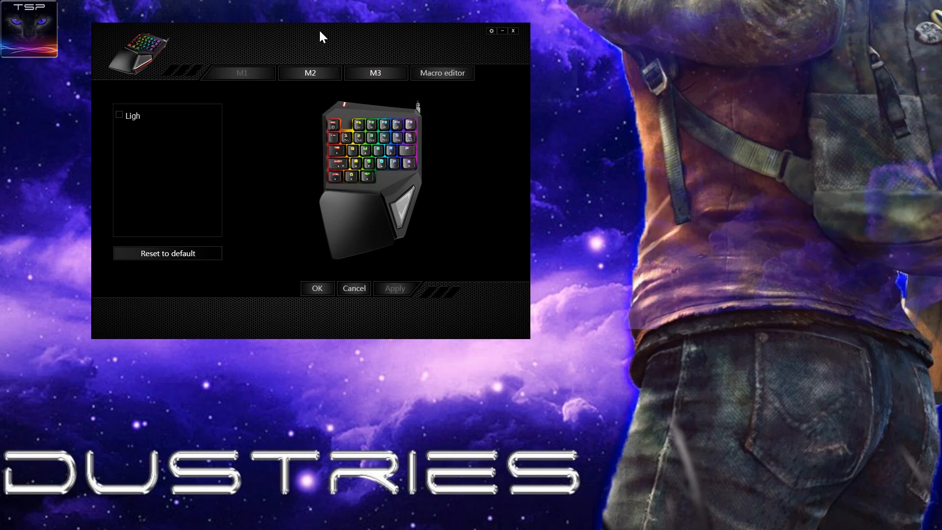
mouse_move(389, 29)
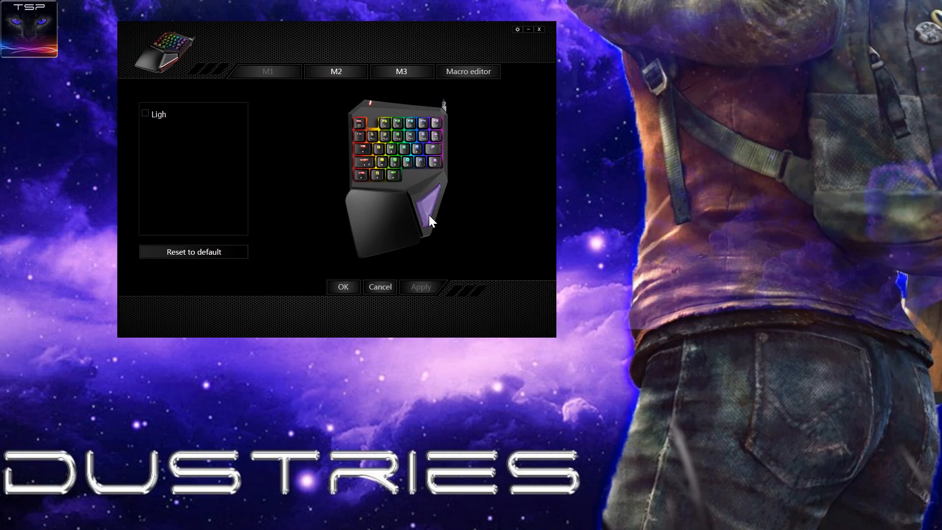
mouse_move(465, 225)
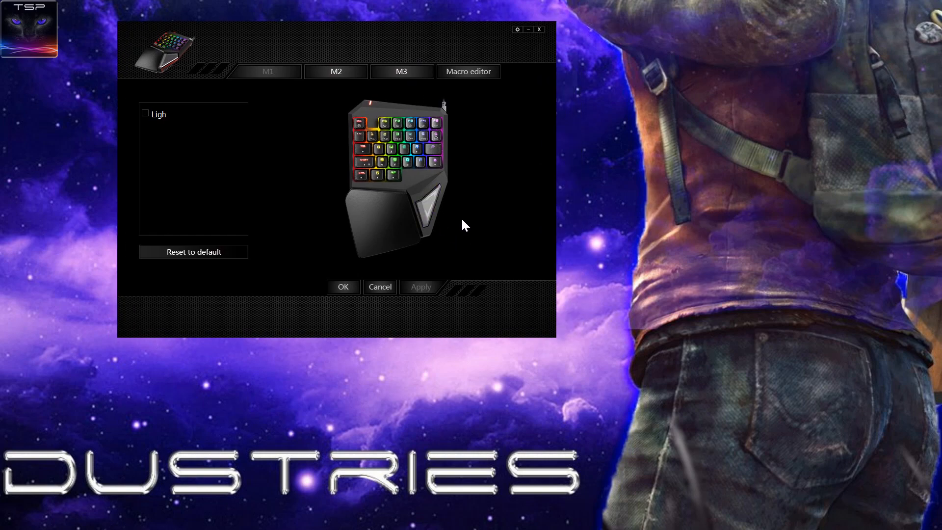